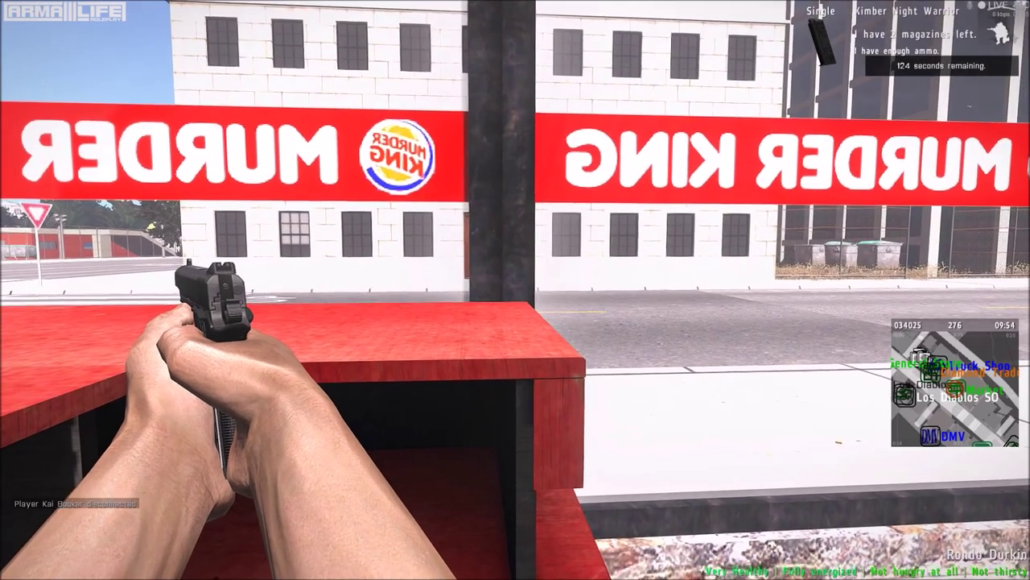
mouse_move(515, 290)
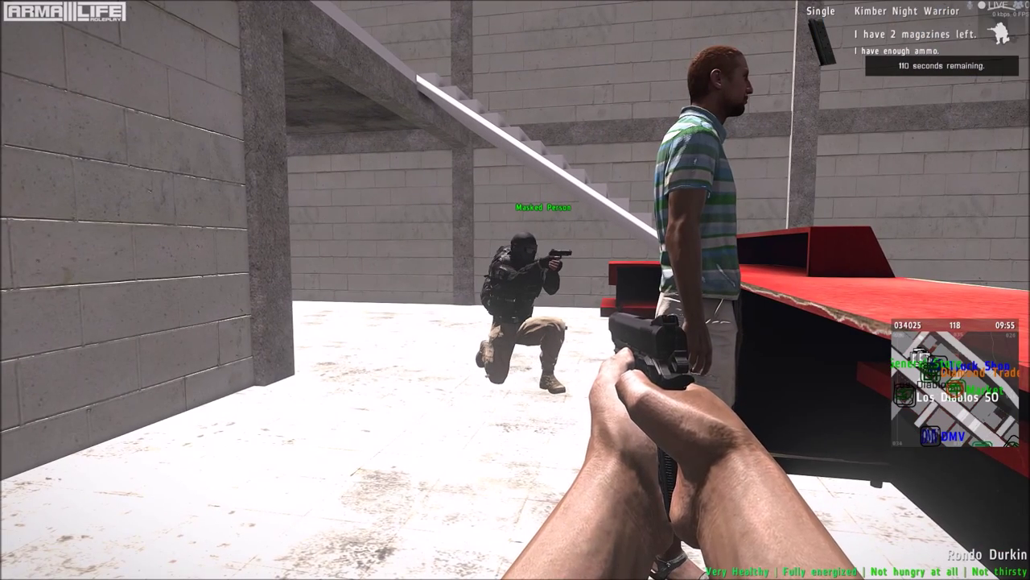
mouse_move(516, 290)
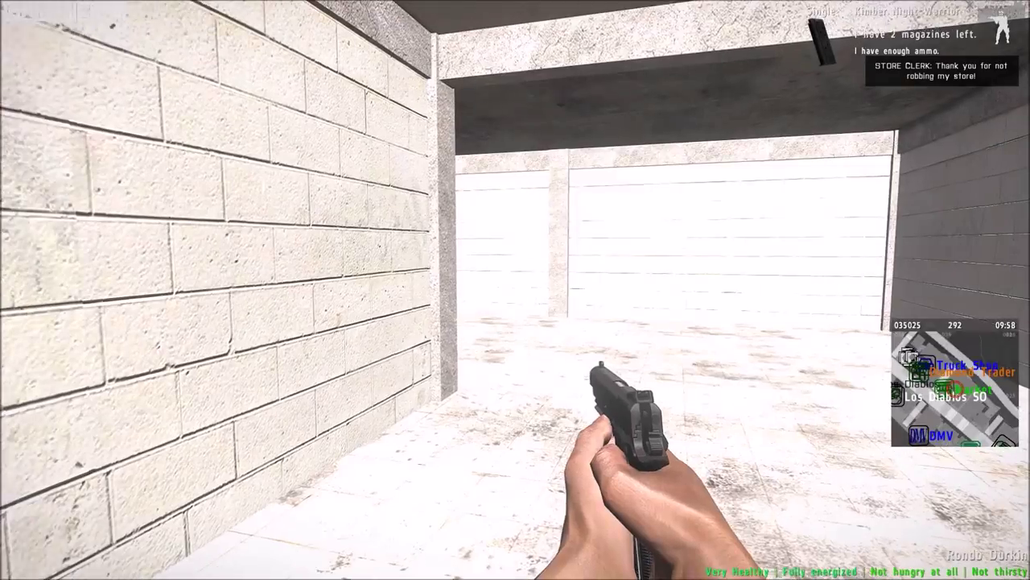
mouse_move(322, 290)
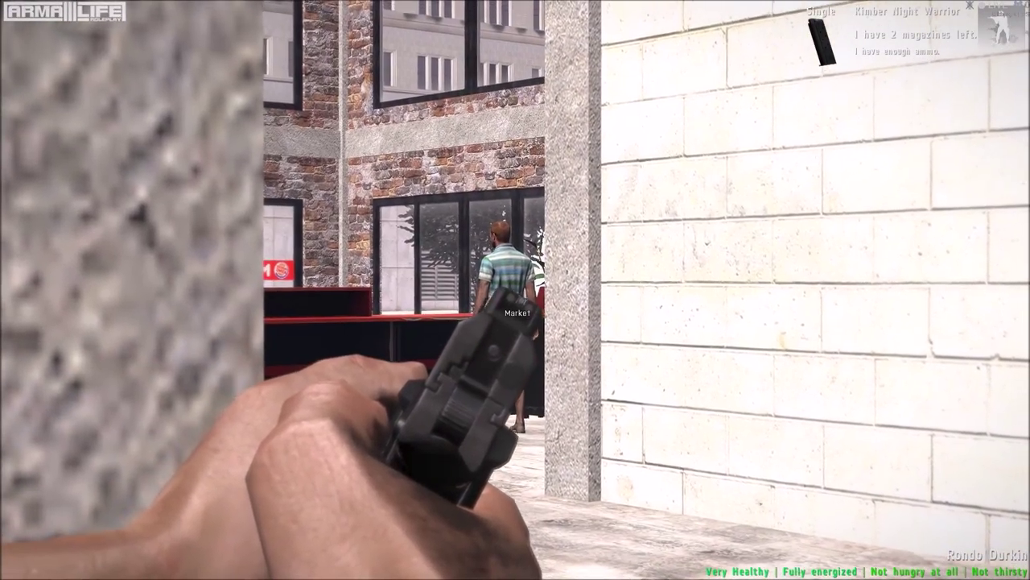
mouse_move(515, 290)
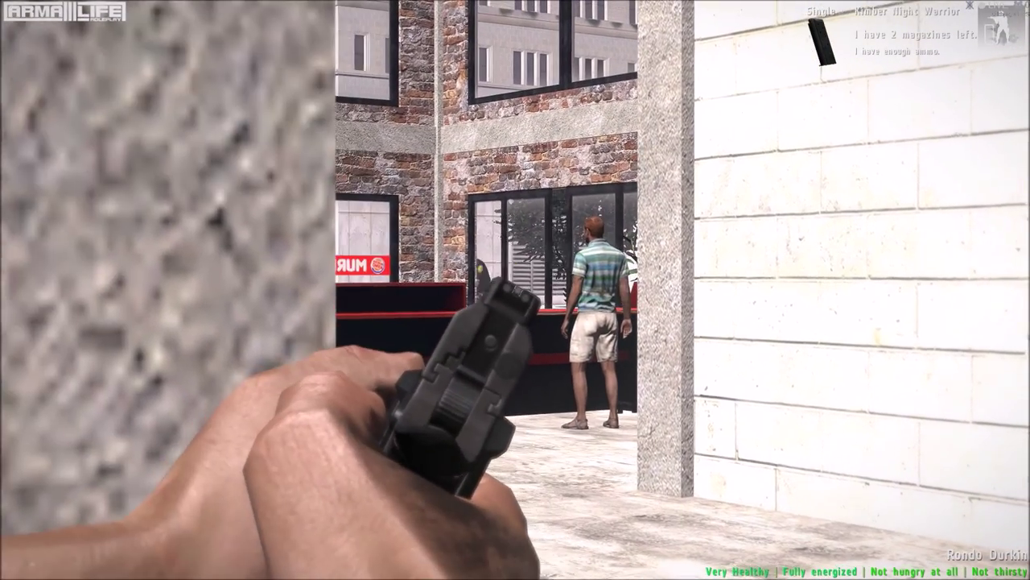
mouse_move(515, 290)
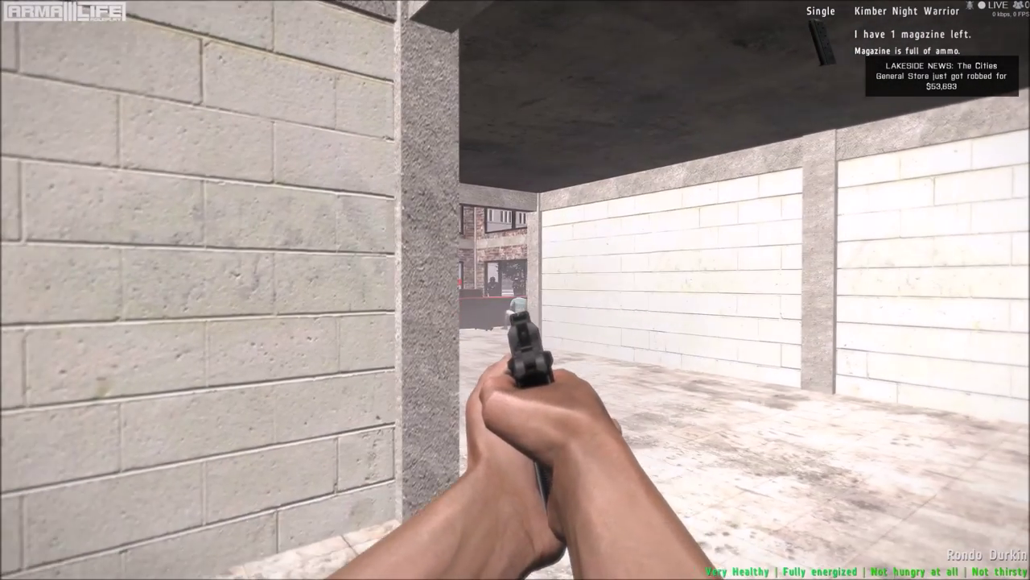
click(515, 290)
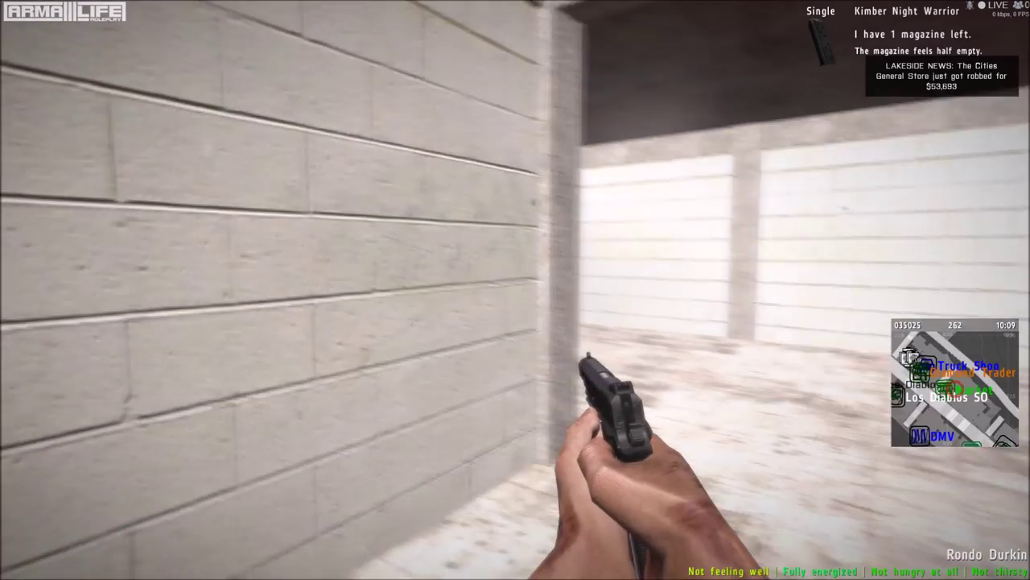
mouse_move(515, 290)
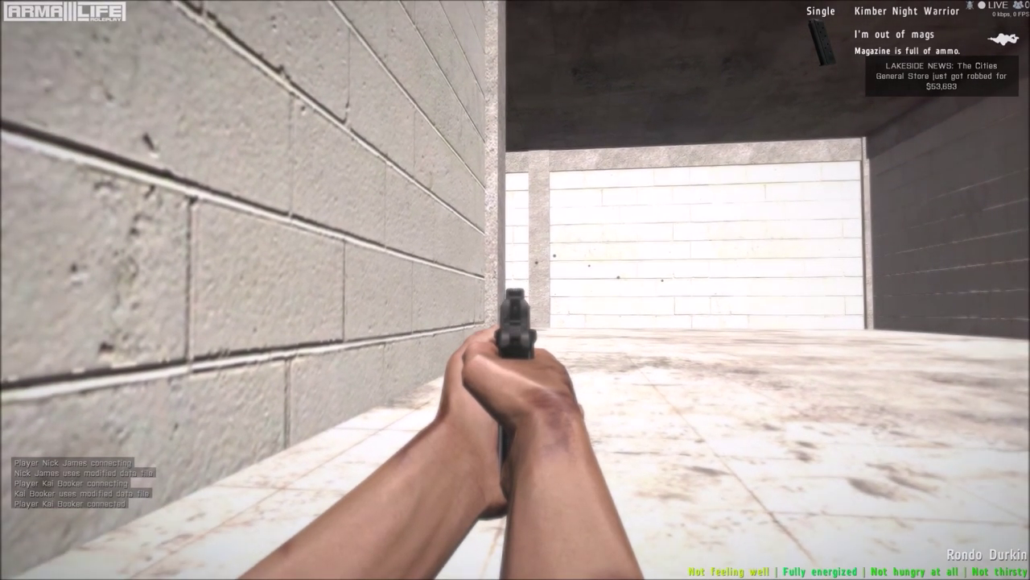
mouse_move(516, 290)
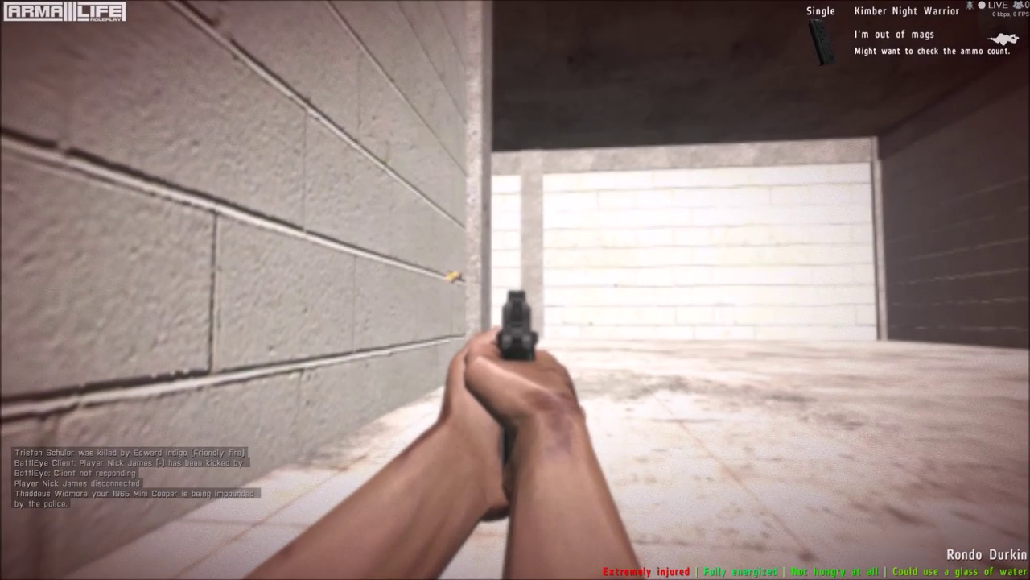
mouse_move(516, 290)
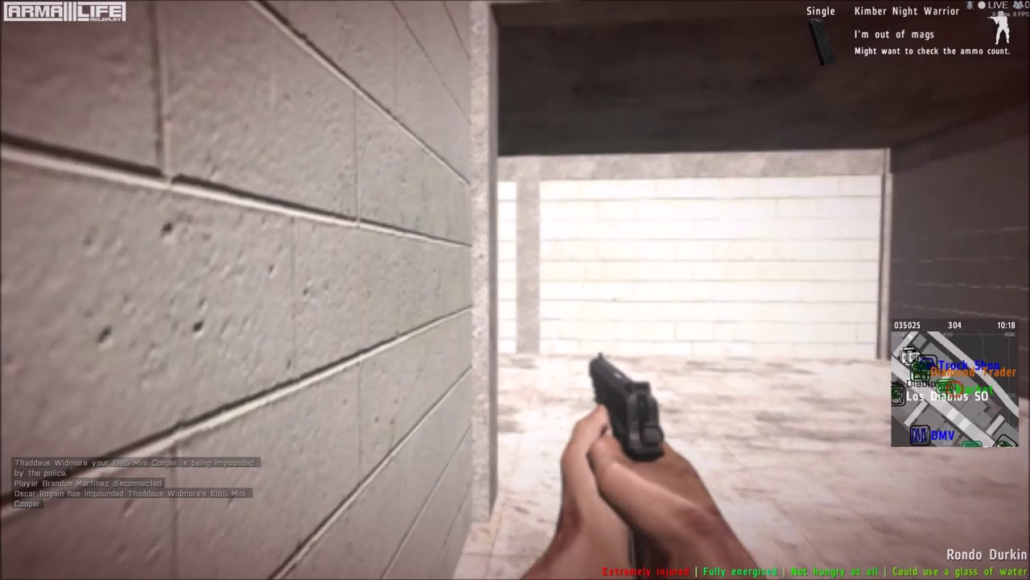
mouse_move(515, 290)
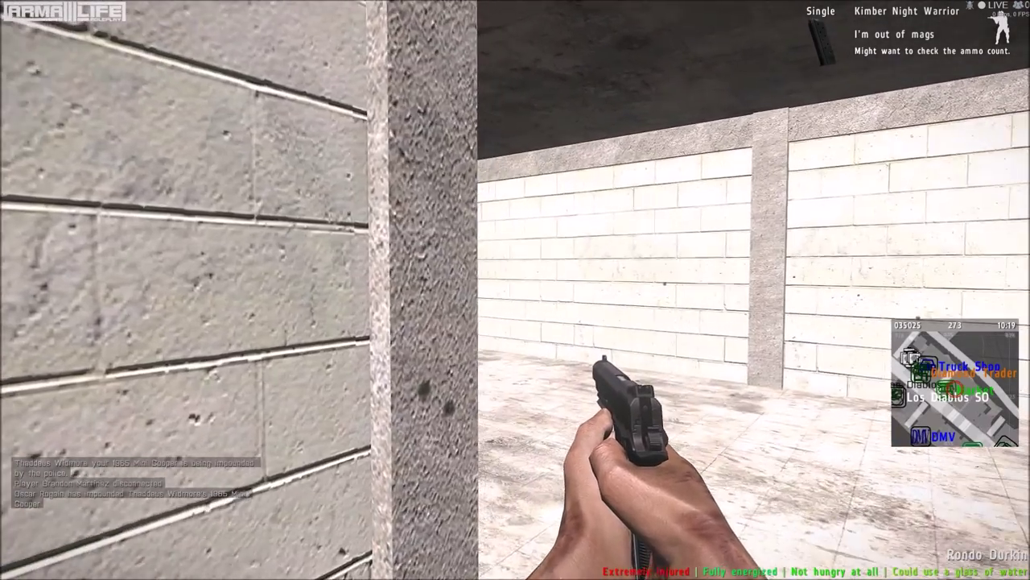